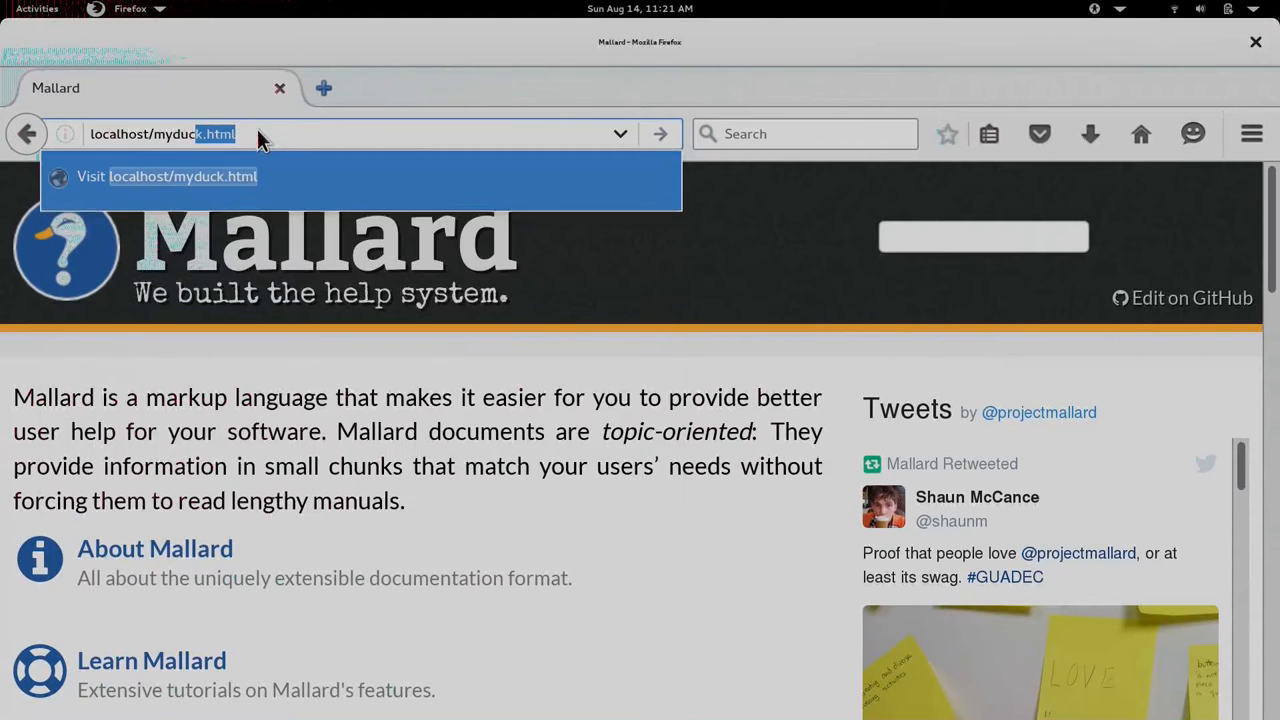
Step: View localhost/myduck.html, then switch to the myadoc.html AsciiDoc example page
{"action": "key", "text": "Return"}
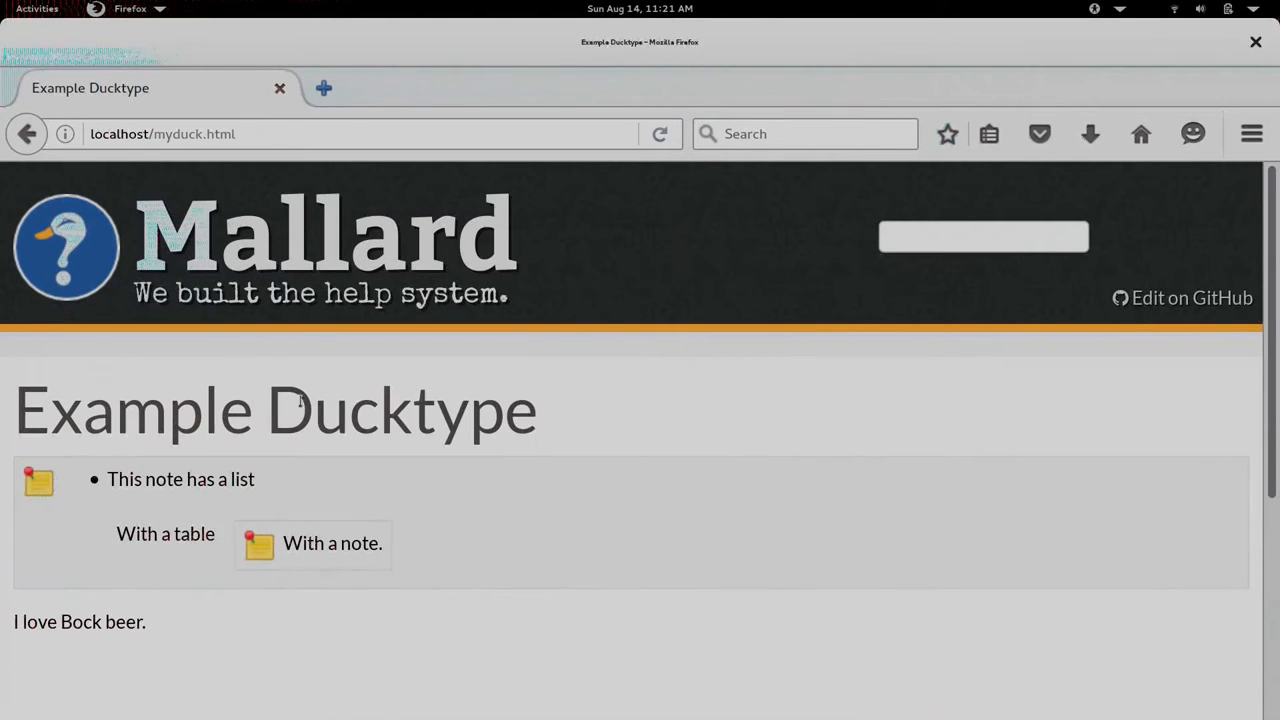
{"action": "mouse_move", "coordinate": [330, 420]}
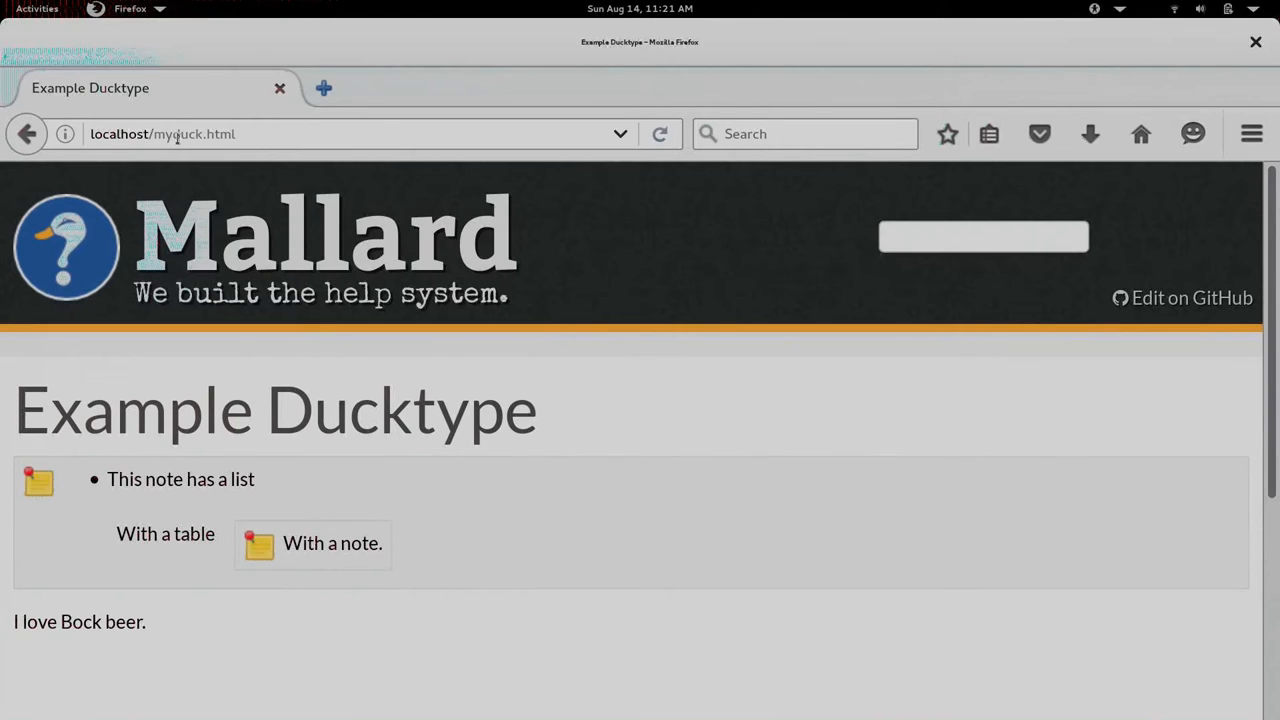
{"action": "double_click", "coordinate": [186, 132]}
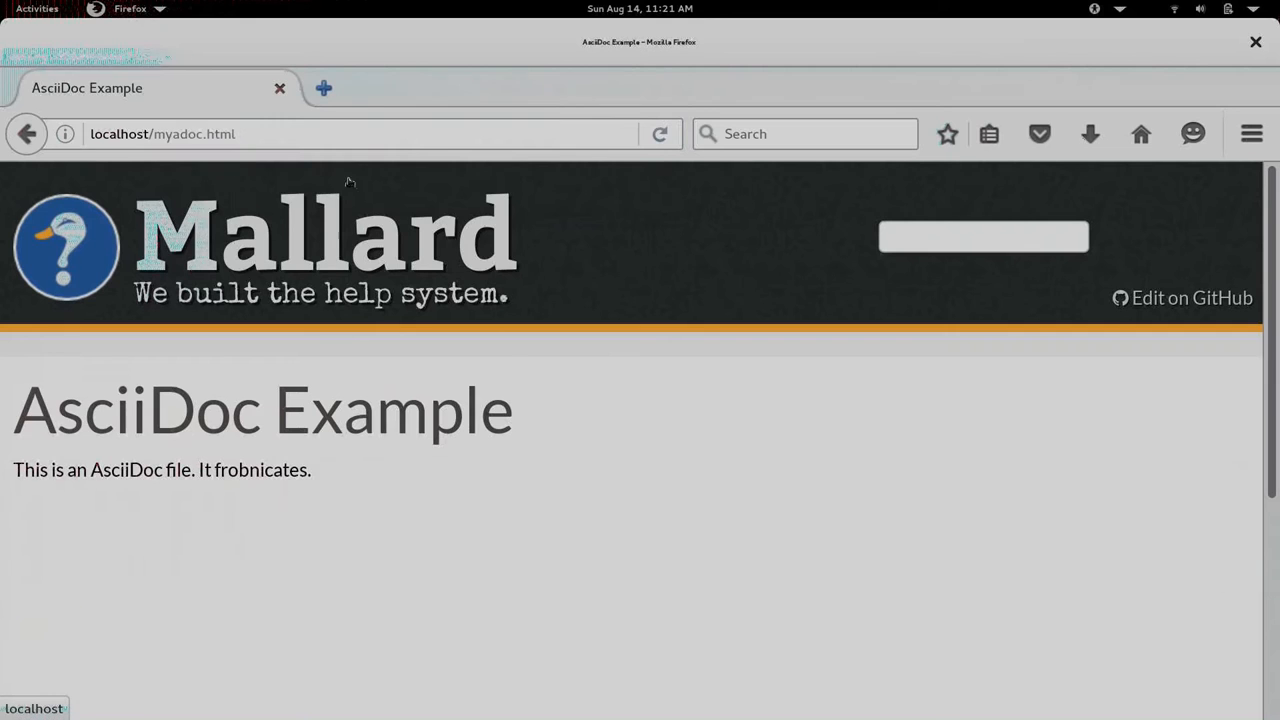
Step: Search the site for 'frobnicate' and 'bock', then return the address to localhost
{"action": "left_click", "coordinate": [984, 236]}
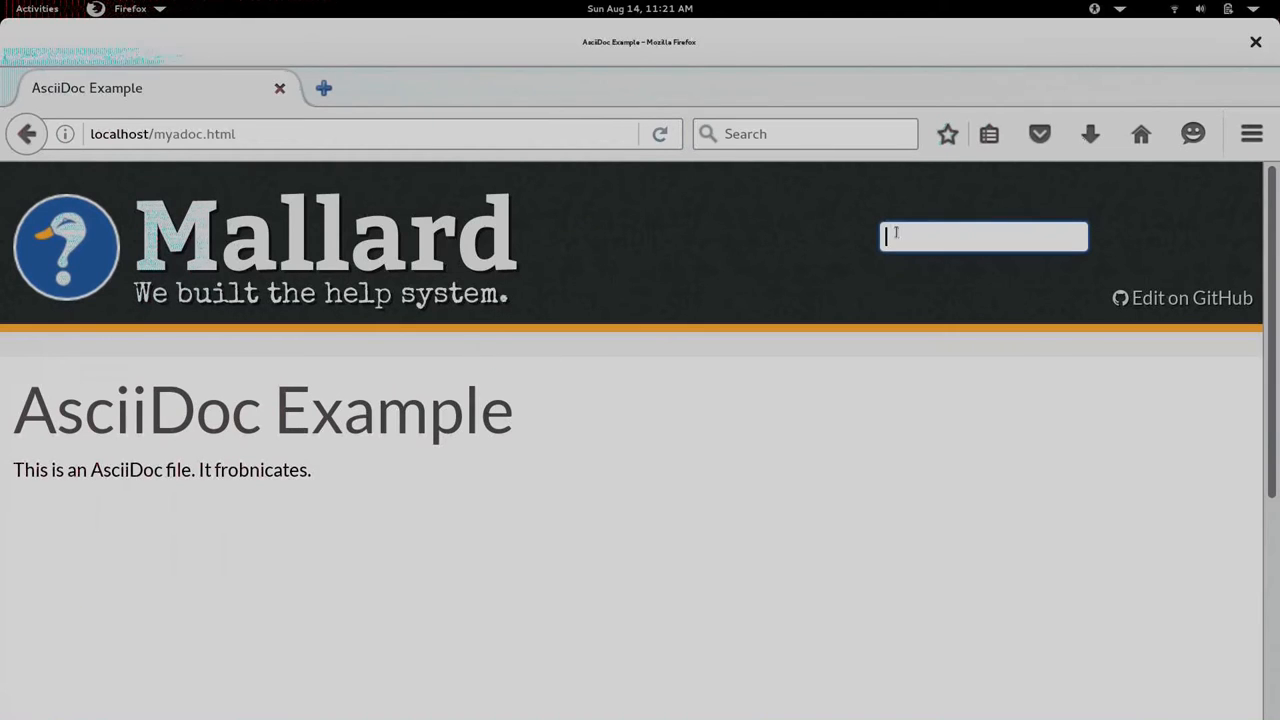
{"action": "type", "text": "frobni"}
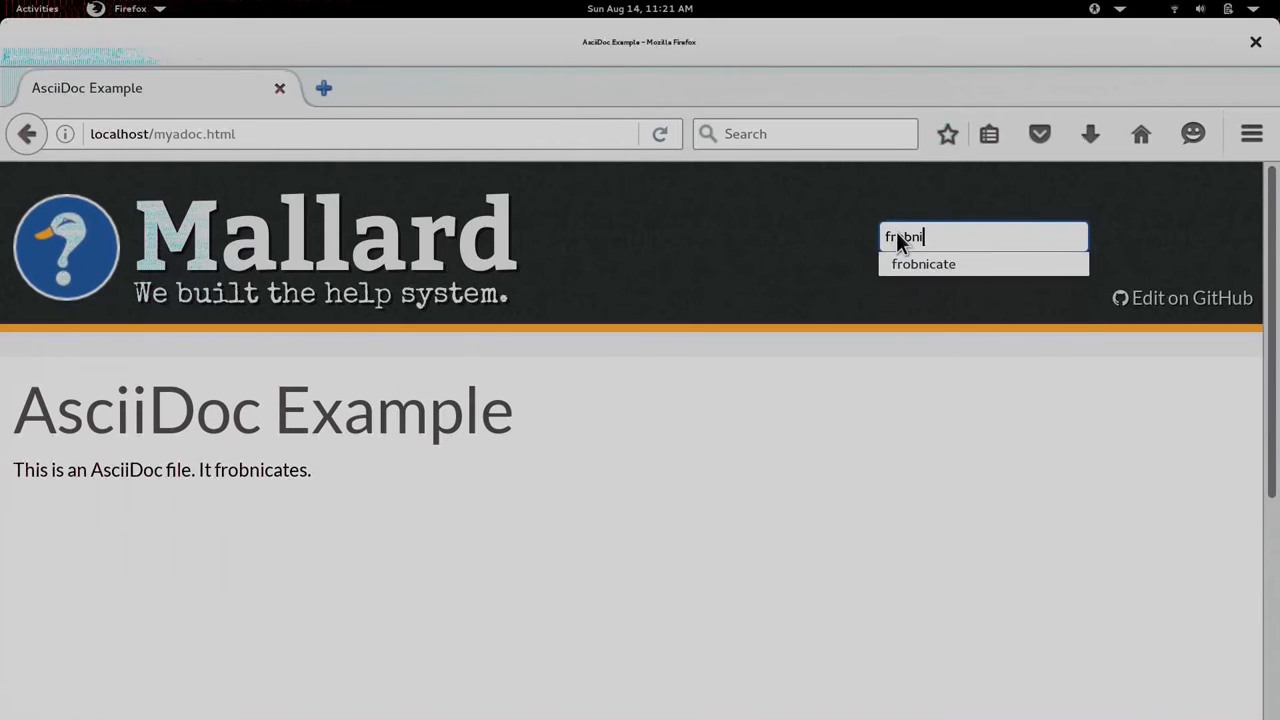
{"action": "left_click", "coordinate": [924, 264]}
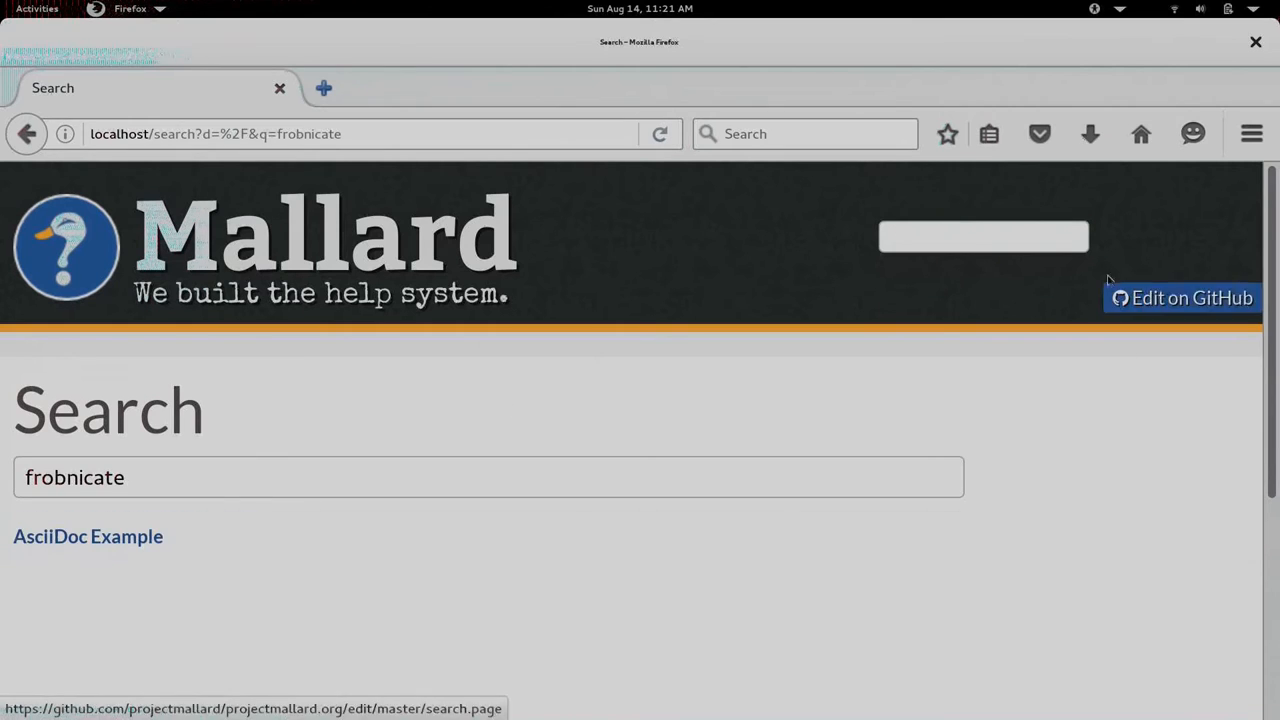
{"action": "type", "text": "bock"}
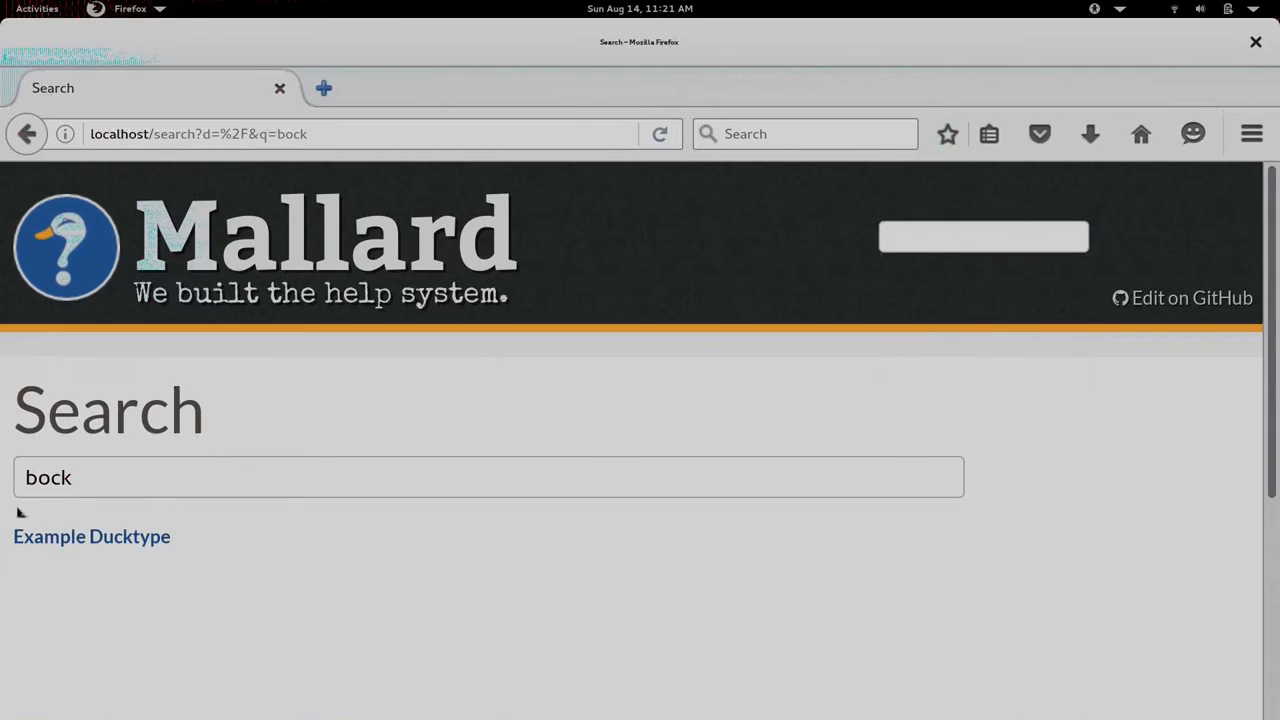
{"action": "left_click", "coordinate": [92, 536]}
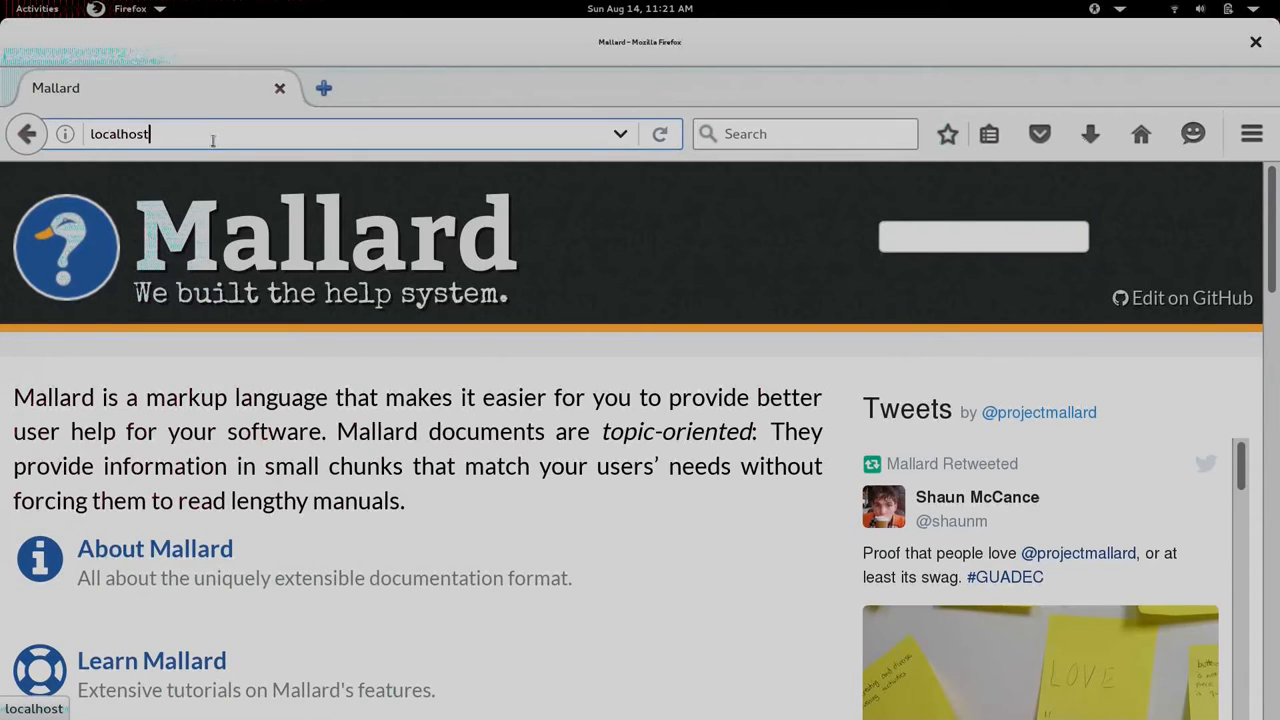
Step: Browse localhost/release-notes/ to Changes for Desktop Users and on to the developers page
{"action": "type", "text": "/release-notes/index.html"}
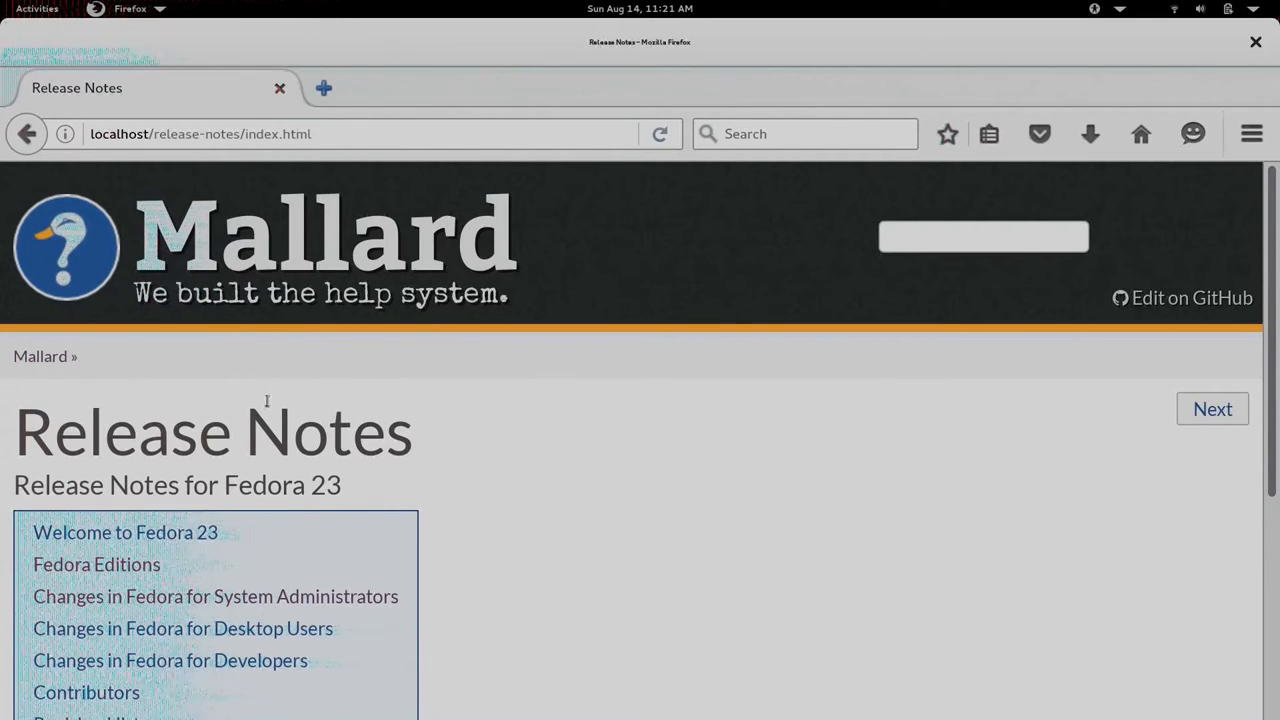
{"action": "scroll", "scroll_direction": "down", "scroll_amount": 3}
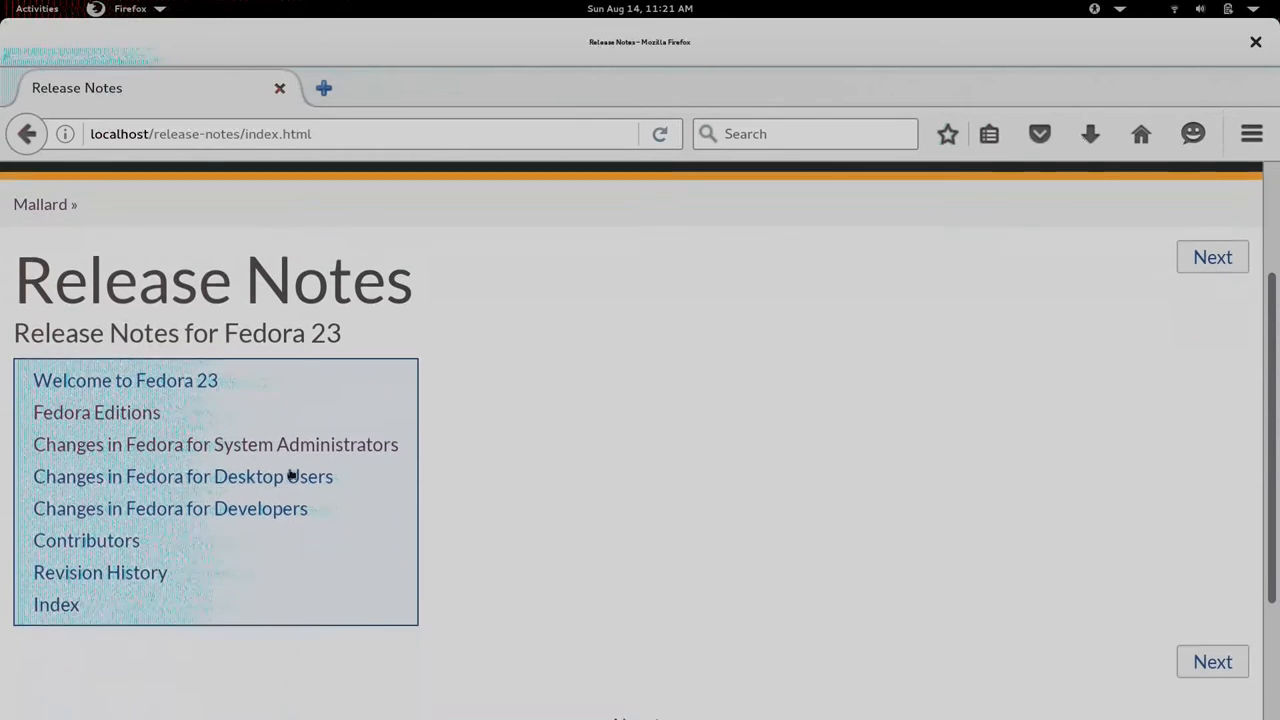
{"action": "left_click", "coordinate": [216, 444]}
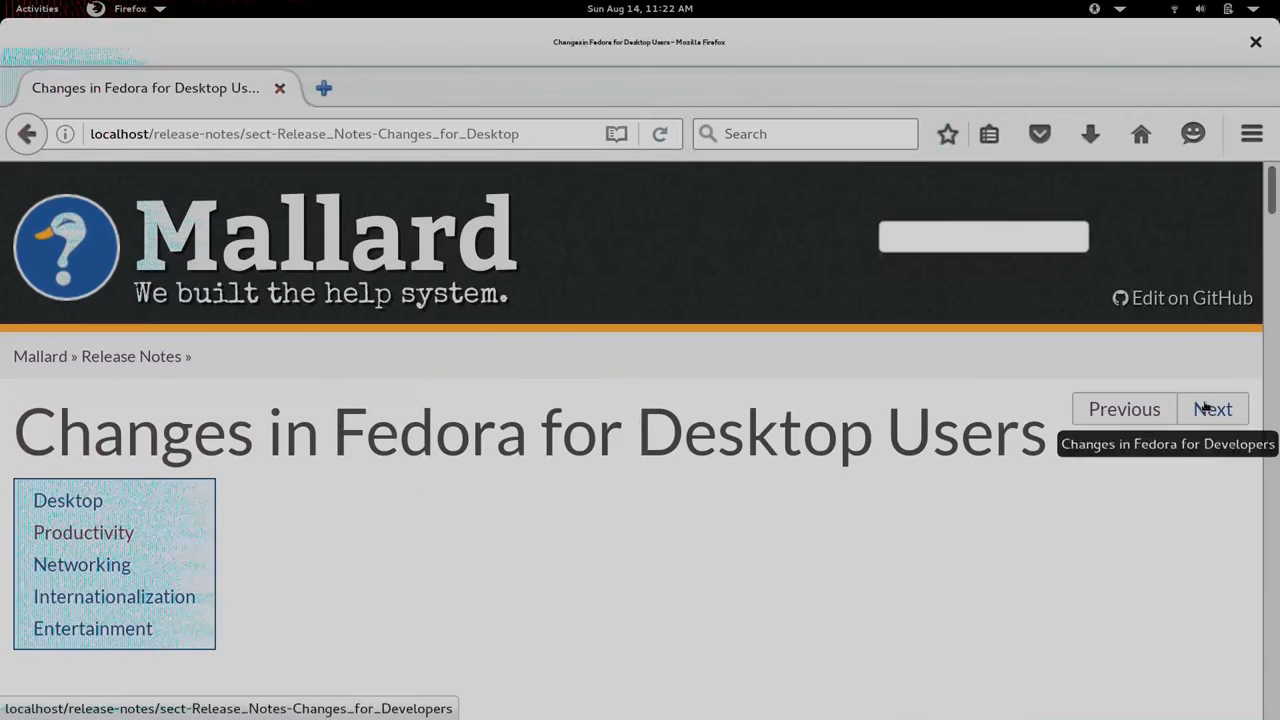
{"action": "left_click", "coordinate": [1212, 408]}
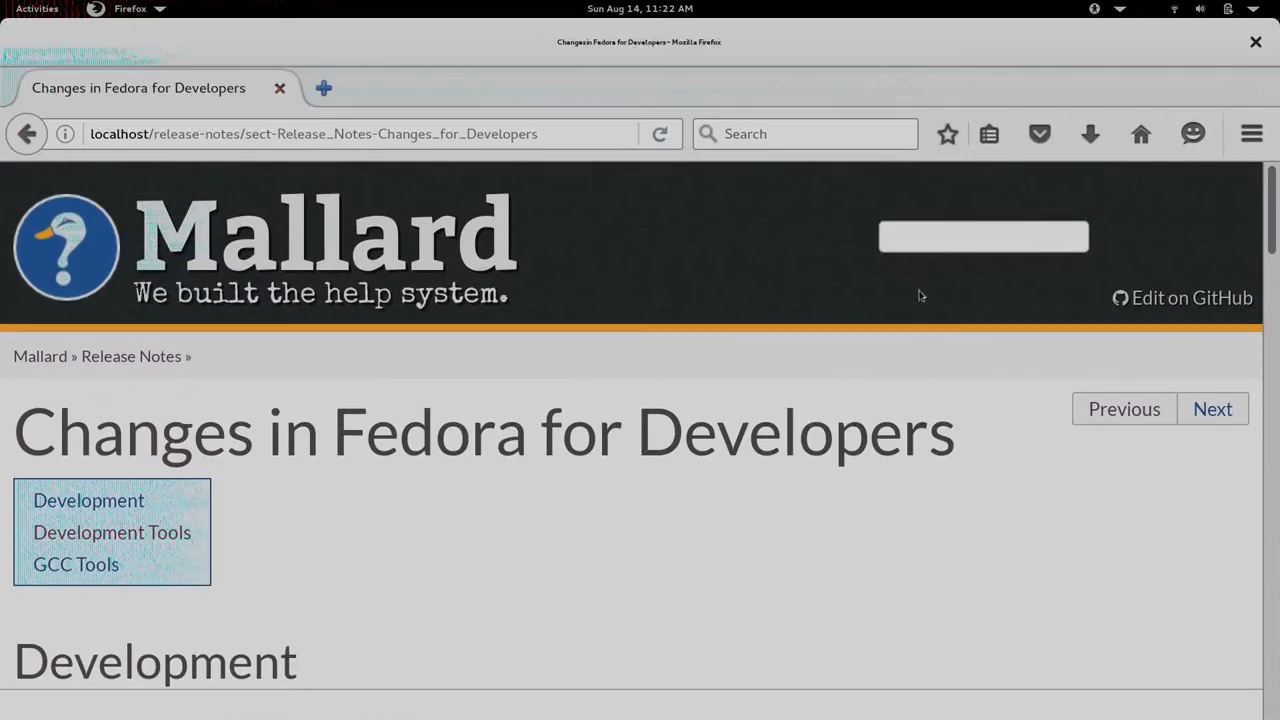
Step: Search the release notes for 'anaconda' and pick the System Administrators changes suggestion
{"action": "left_click", "coordinate": [984, 236]}
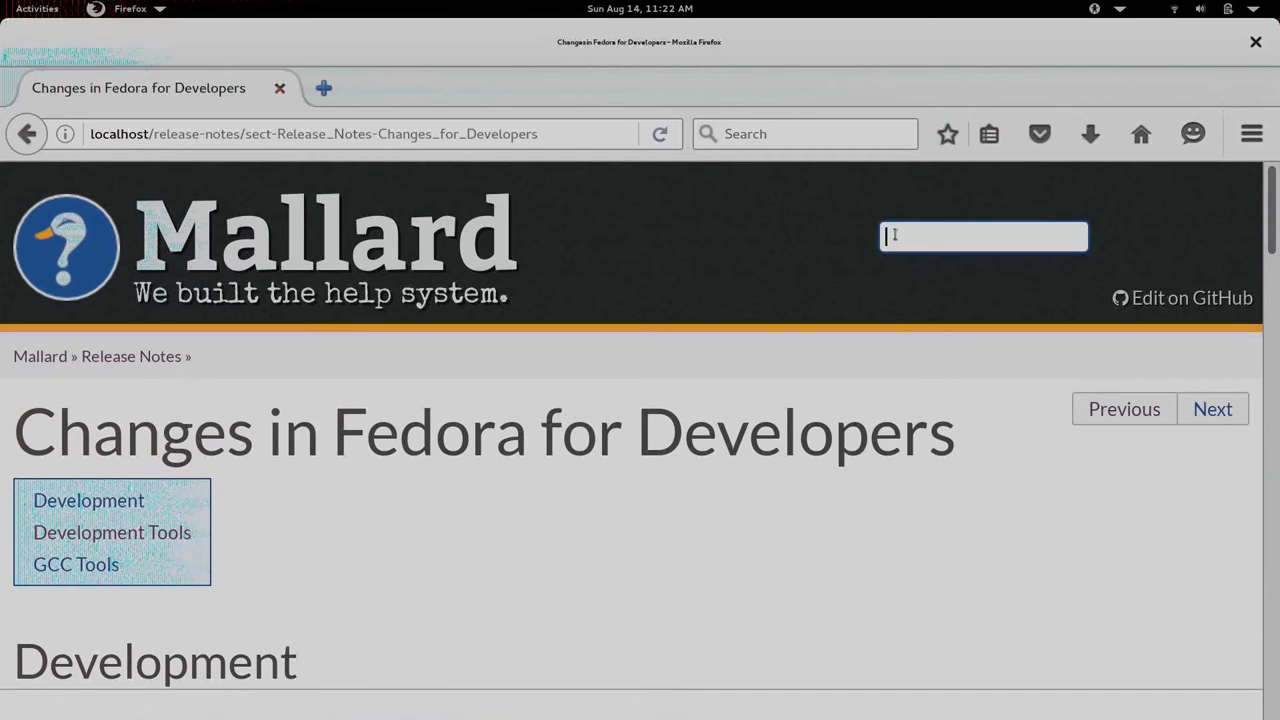
{"action": "type", "text": "anacon"}
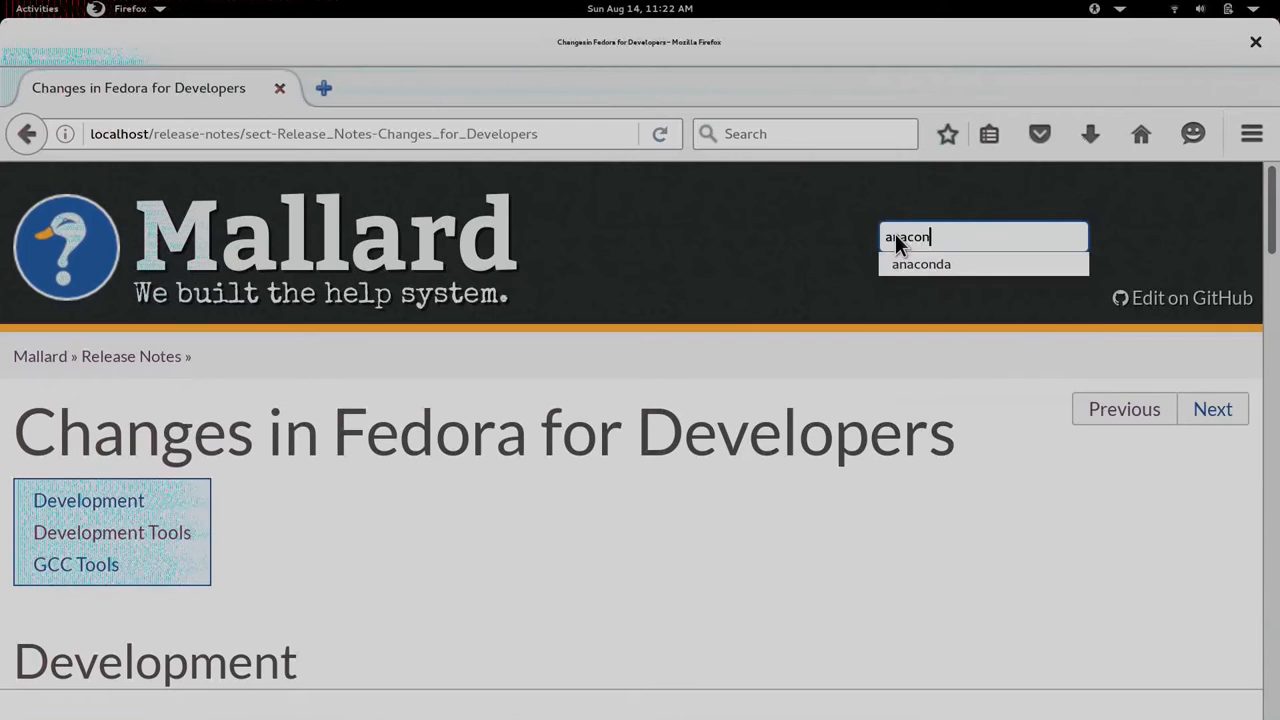
{"action": "left_click", "coordinate": [920, 264]}
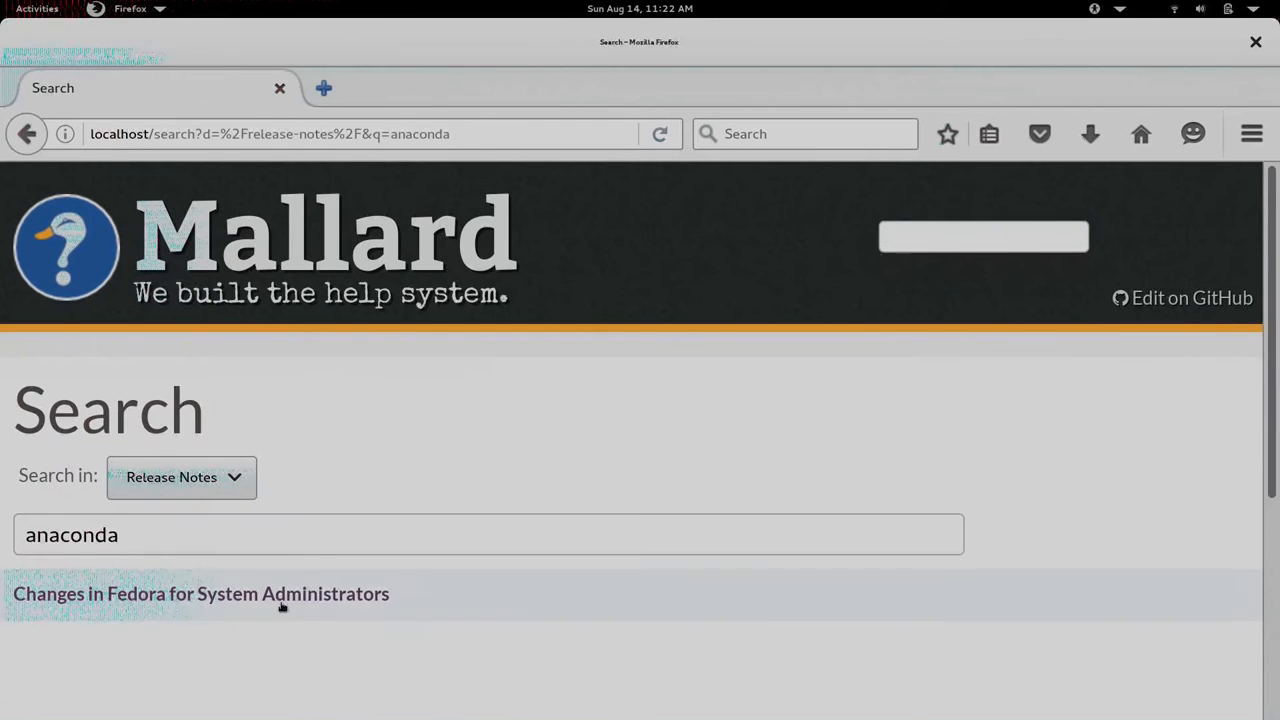
{"action": "mouse_move", "coordinate": [200, 592]}
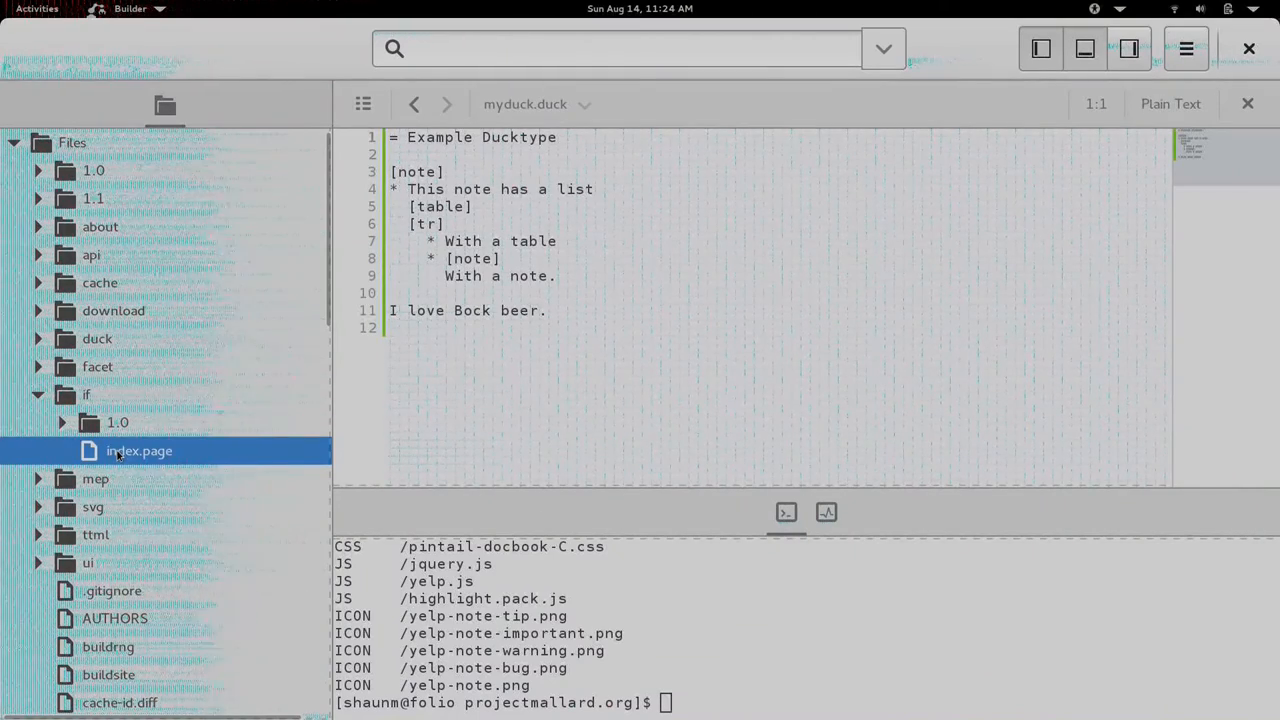
Step: View if/index.page source and select its site-subdirs links value at the bottom
{"action": "left_click", "coordinate": [138, 452]}
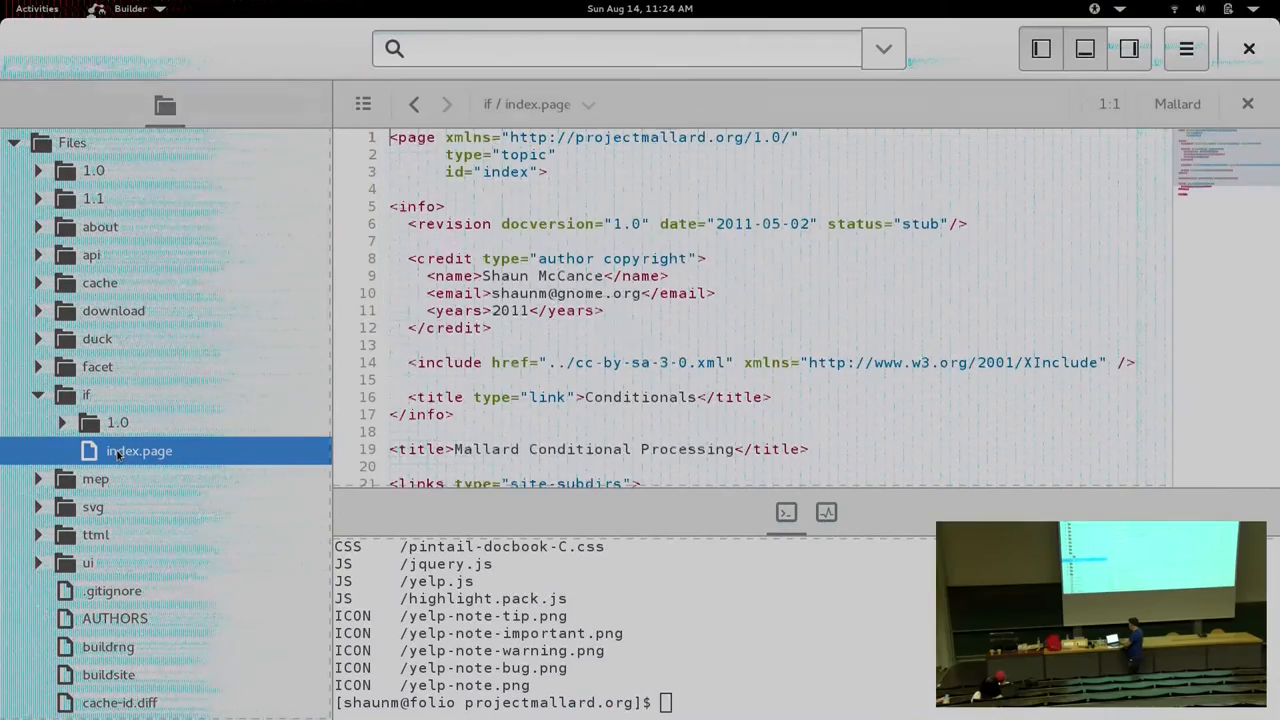
{"action": "scroll", "scroll_direction": "down", "scroll_amount": 3}
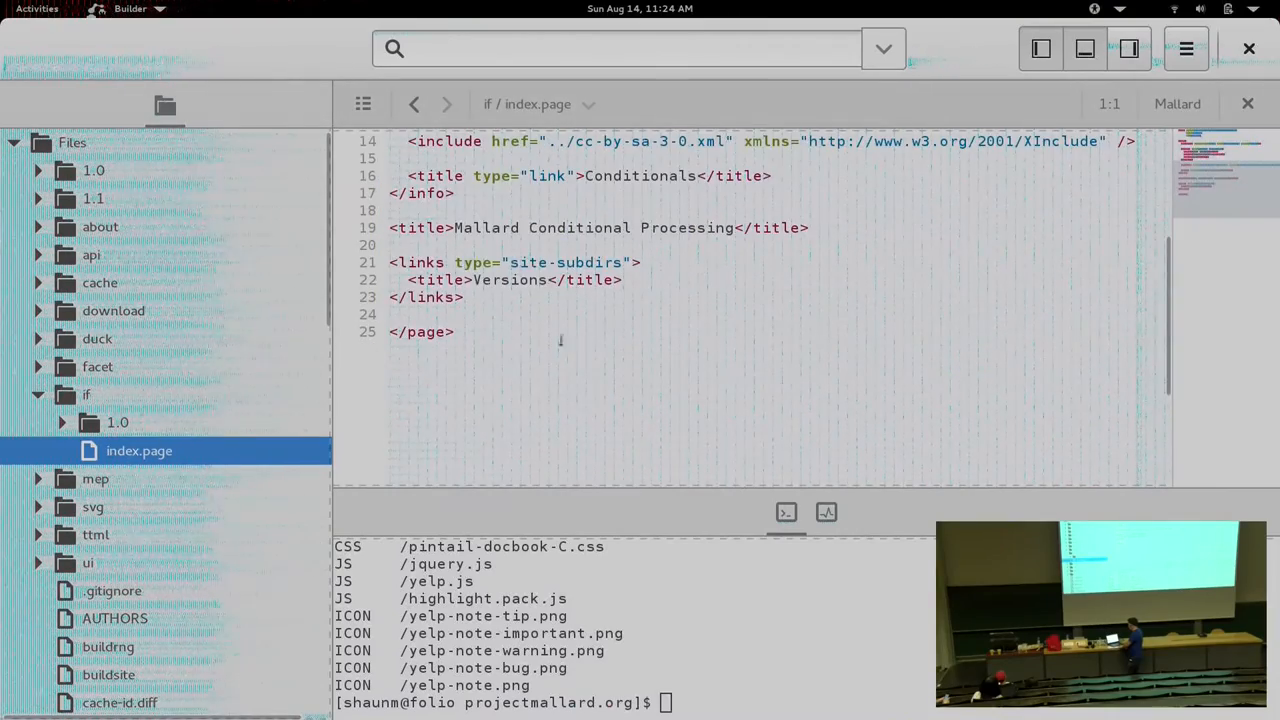
{"action": "double_click", "coordinate": [568, 262]}
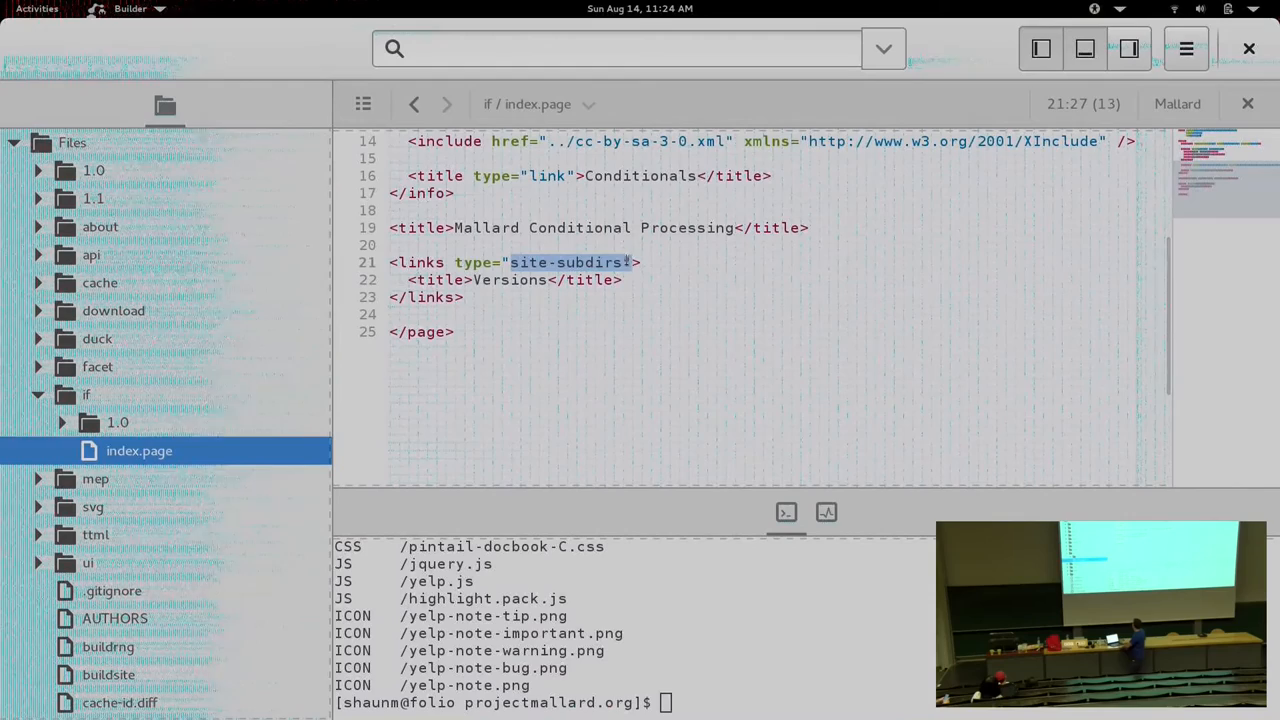